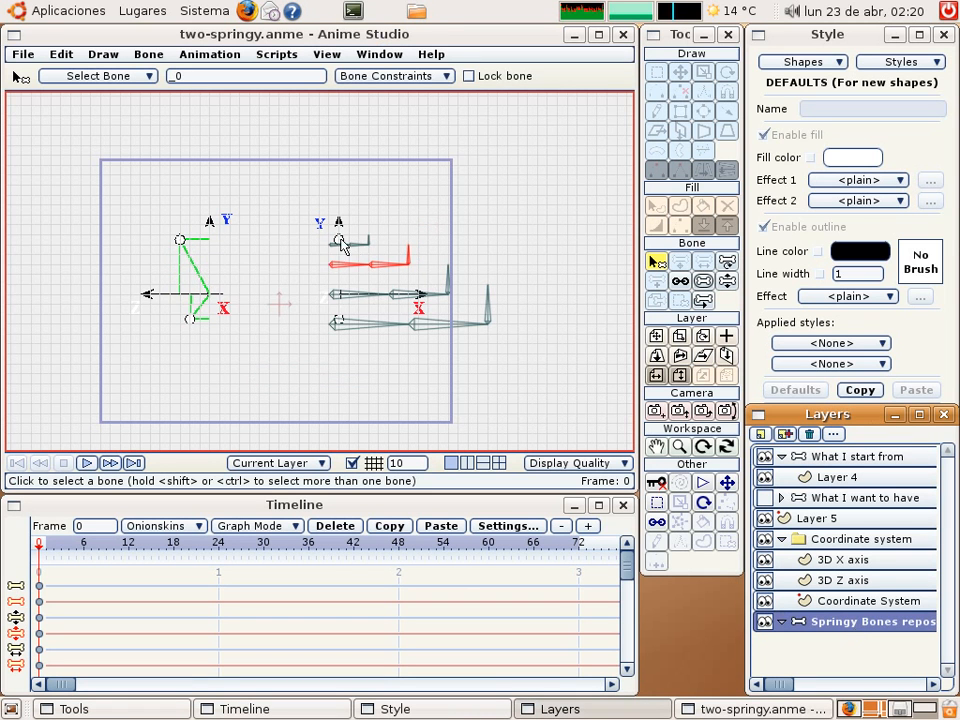
pyautogui.moveTo(233, 322)
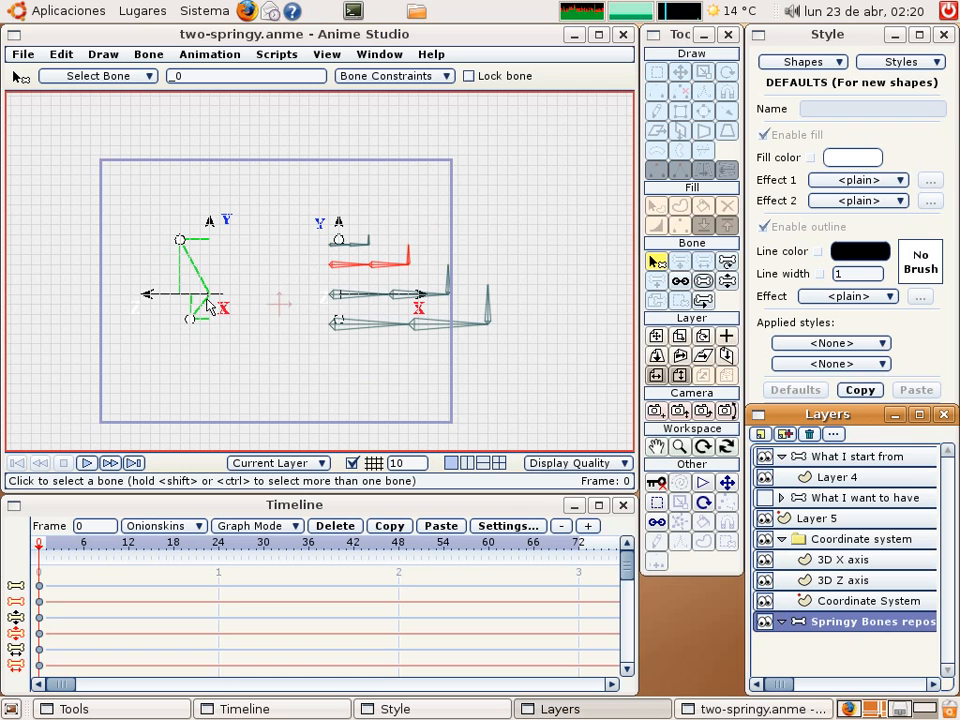
pyautogui.moveTo(193, 323)
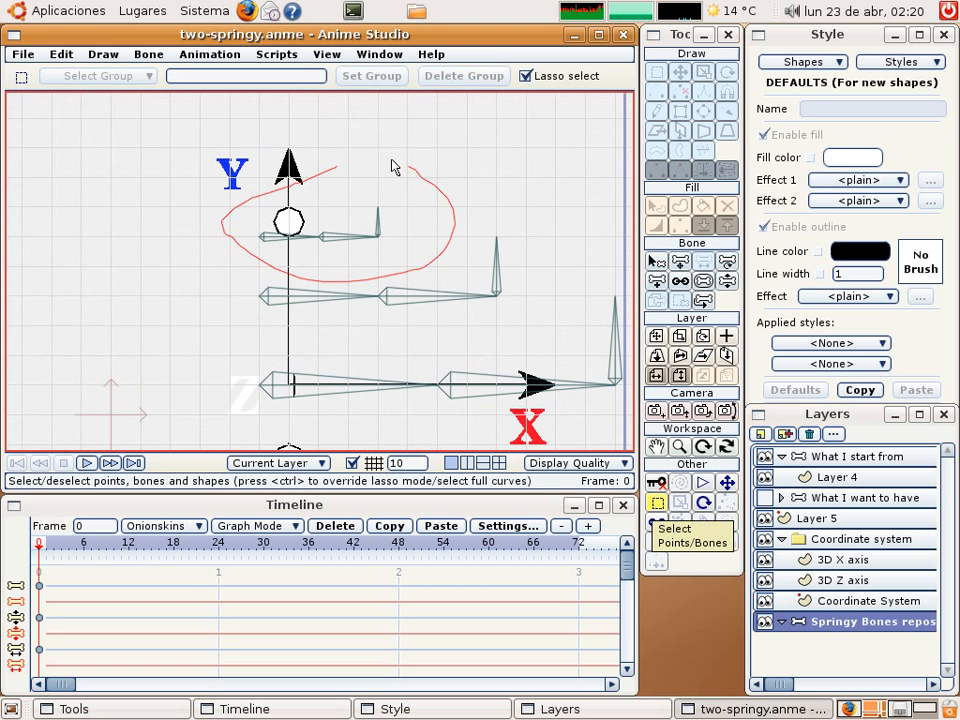
# - Copy the selected springy bones via Scripts > Bones and paste them into What I start from
pyautogui.click(277, 54)
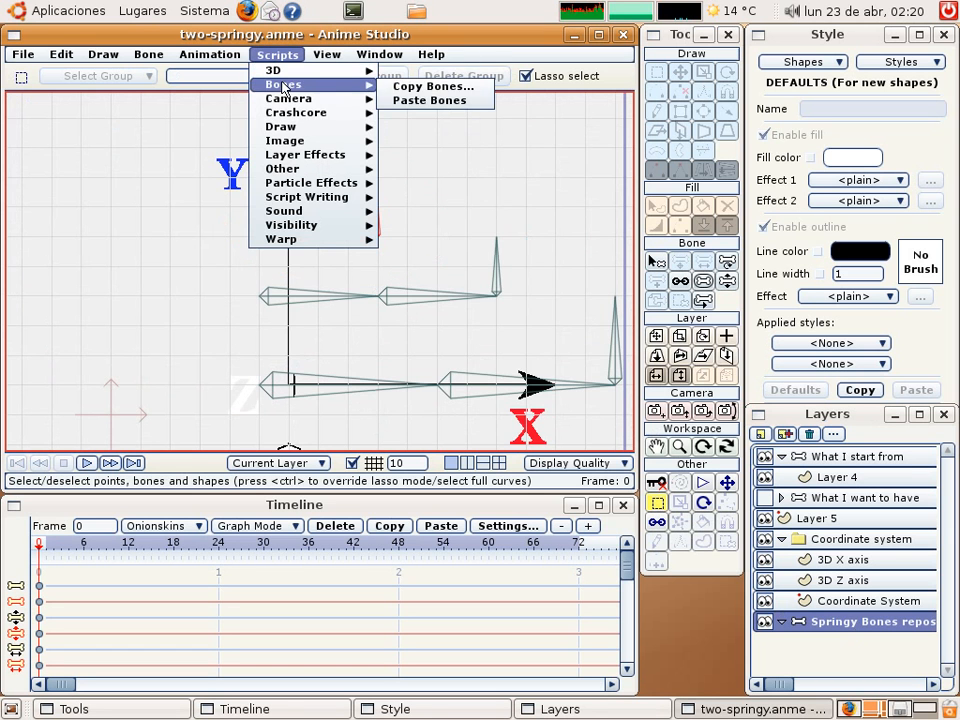
pyautogui.click(432, 86)
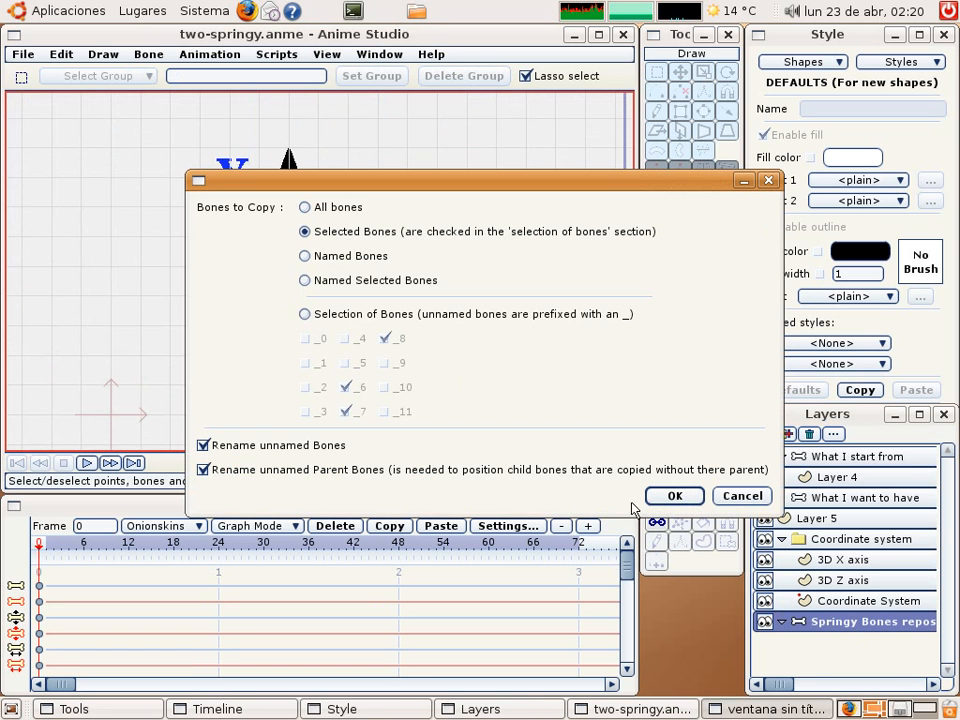
pyautogui.click(674, 496)
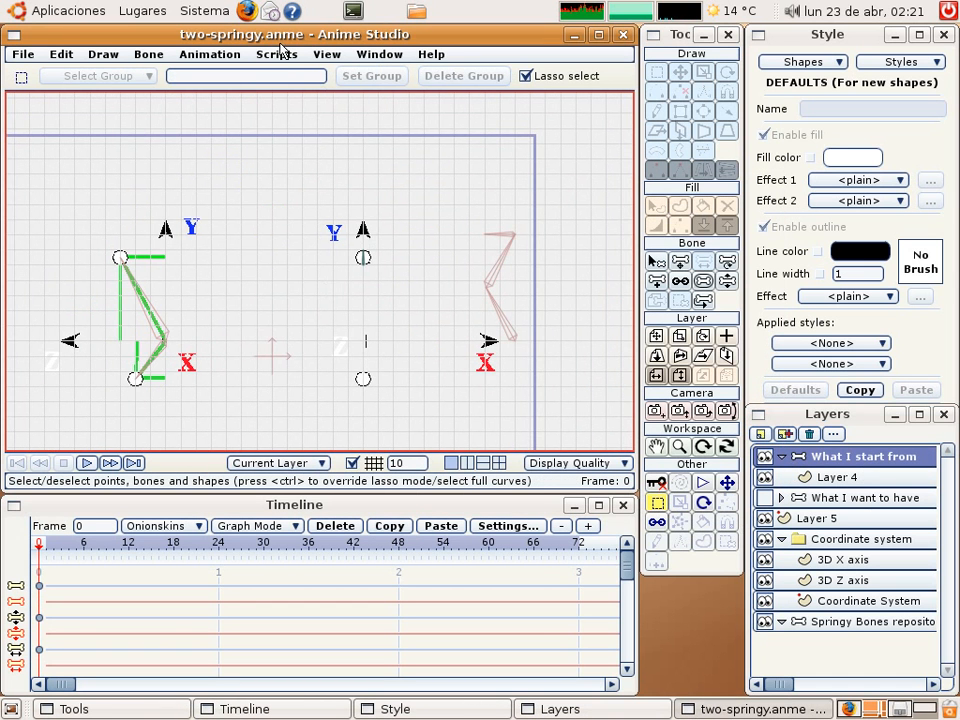
pyautogui.click(277, 54)
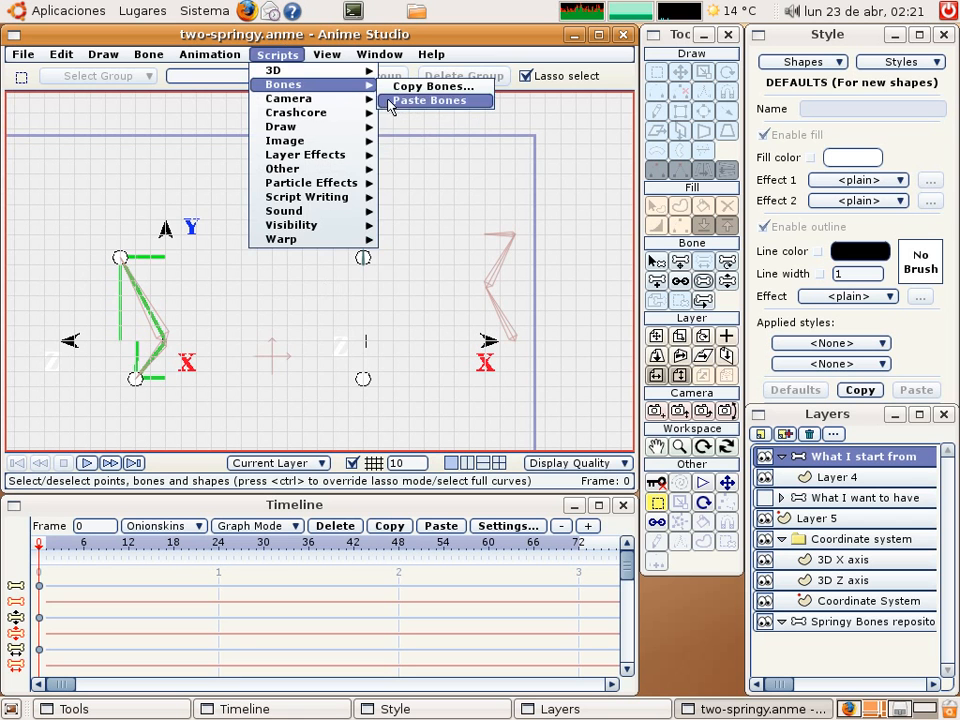
pyautogui.click(429, 100)
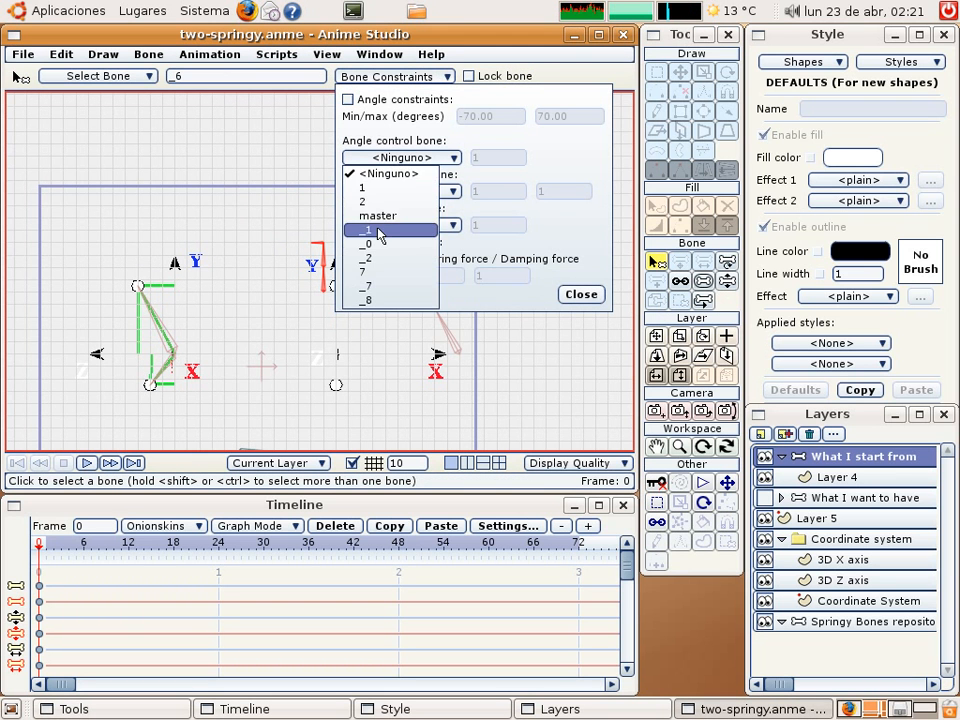
# - Pick the angle control bone for pasted bone _6 from the Bone Constraints dropdown
pyautogui.click(377, 216)
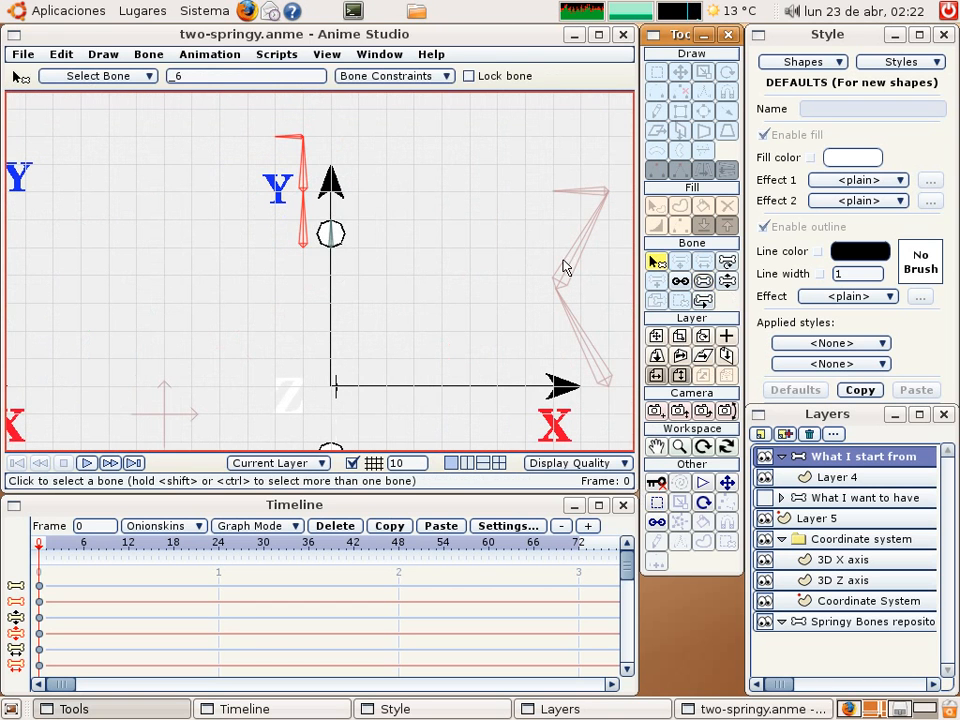
# - Switch to the Translate Bone tool to move the pasted bone onto the green axis joint
pyautogui.click(656, 260)
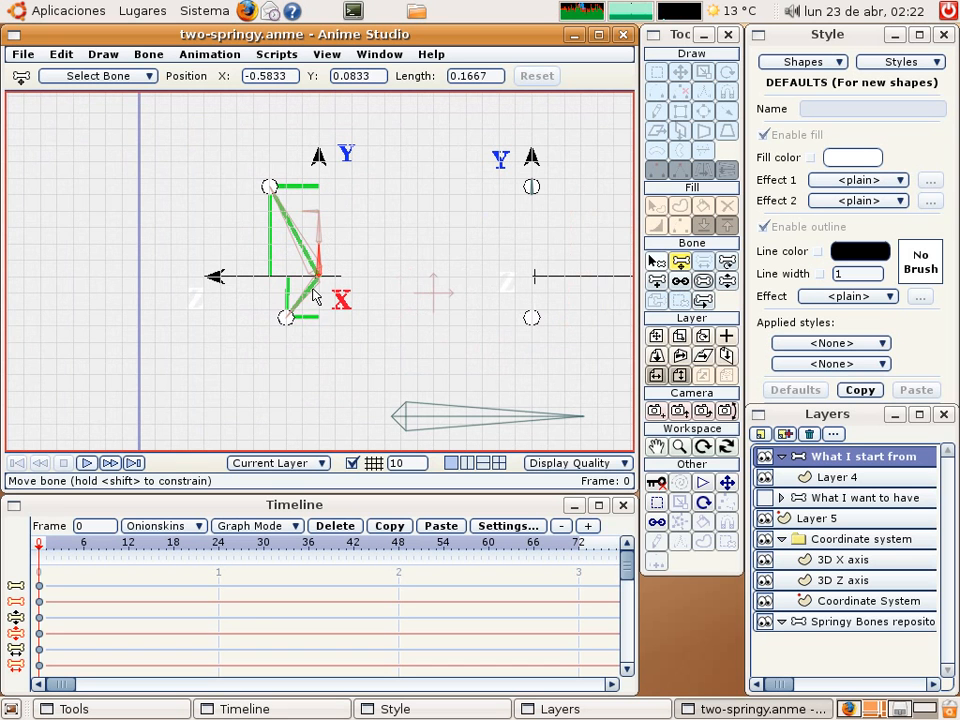
pyautogui.moveTo(330, 373)
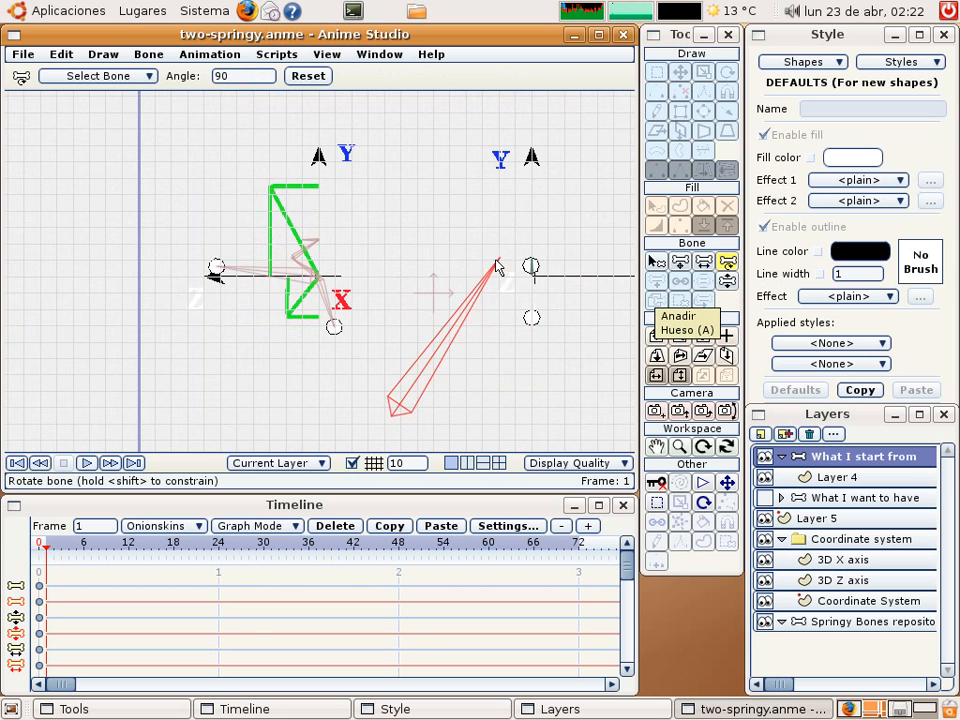
# - At frame 1, rotate the pasted bone to lie along the green diagonal axis
pyautogui.moveTo(500, 268); pyautogui.dragTo(358, 235)
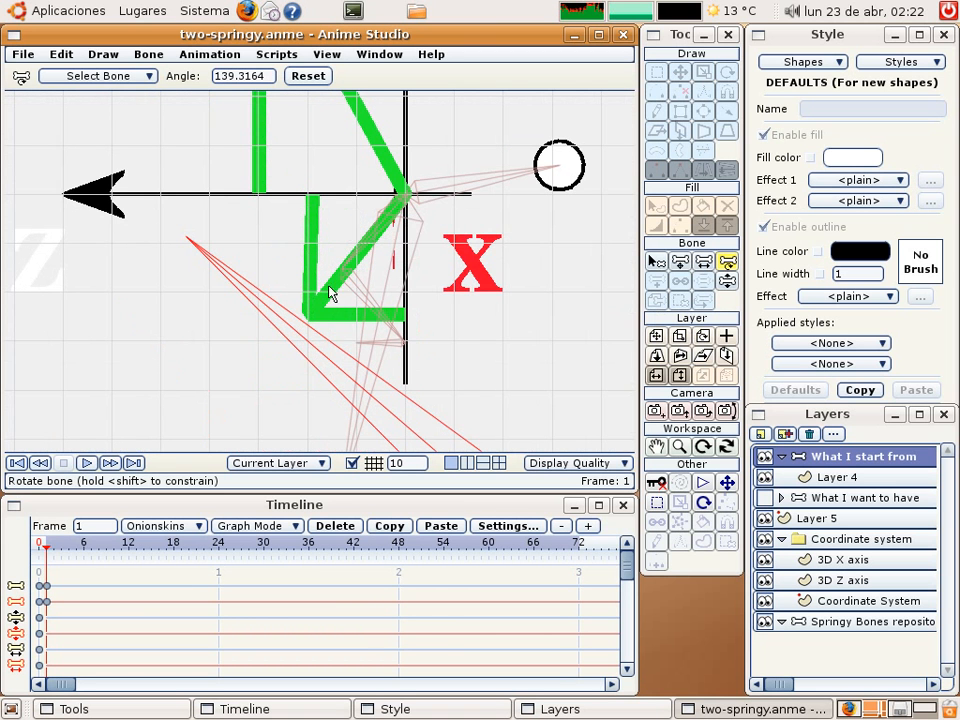
pyautogui.moveTo(257, 318)
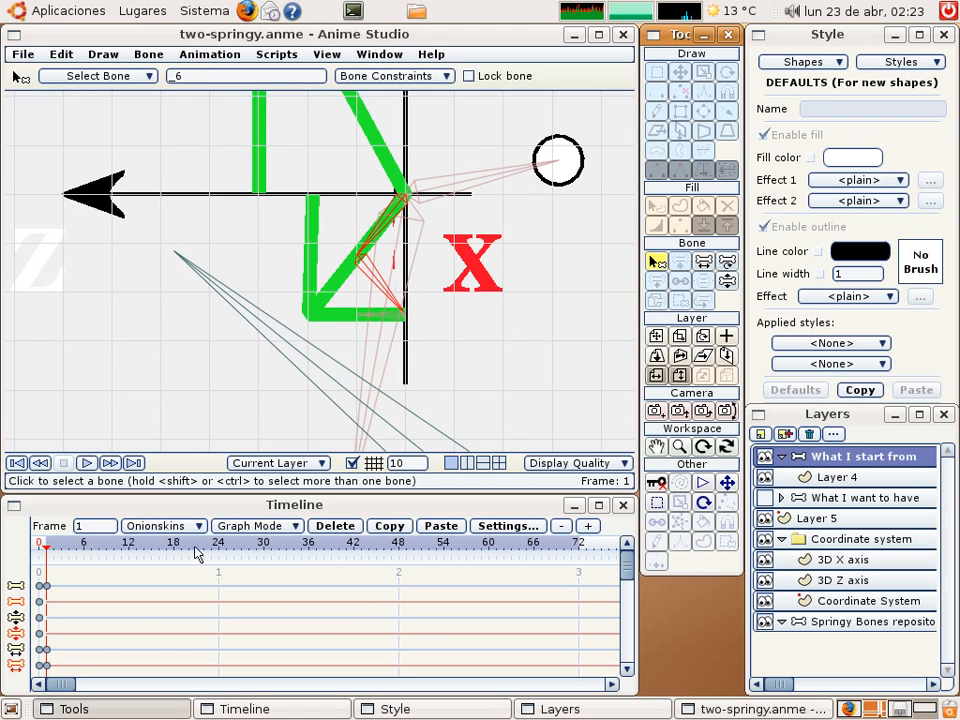
pyautogui.moveTo(656, 263)
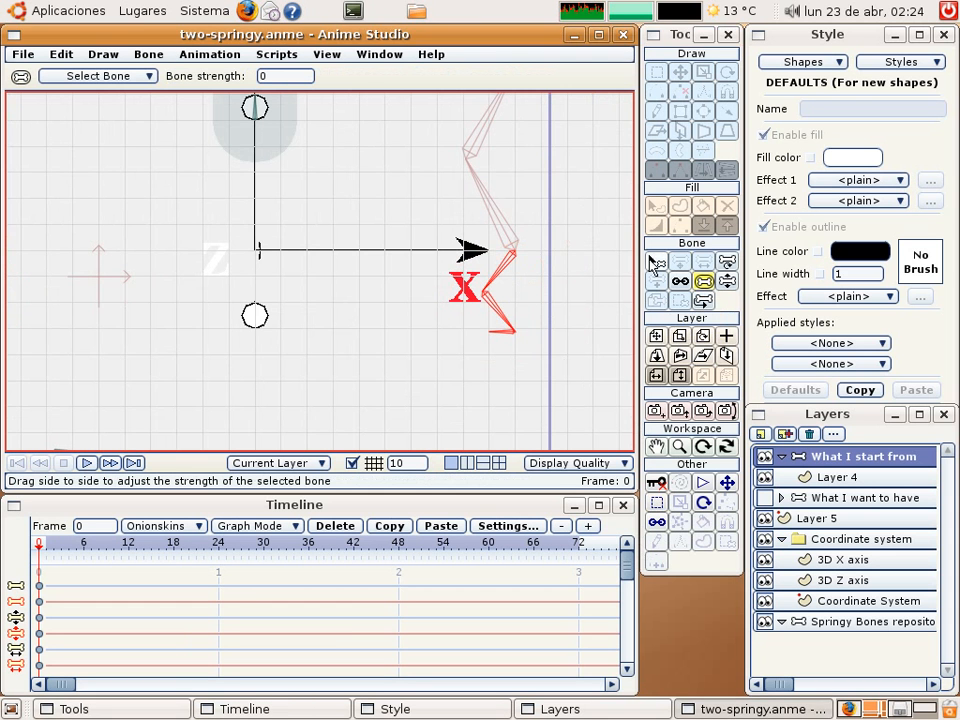
# - Use the Bone Strength tool to set the pasted bones' strength to 0
pyautogui.click(655, 261)
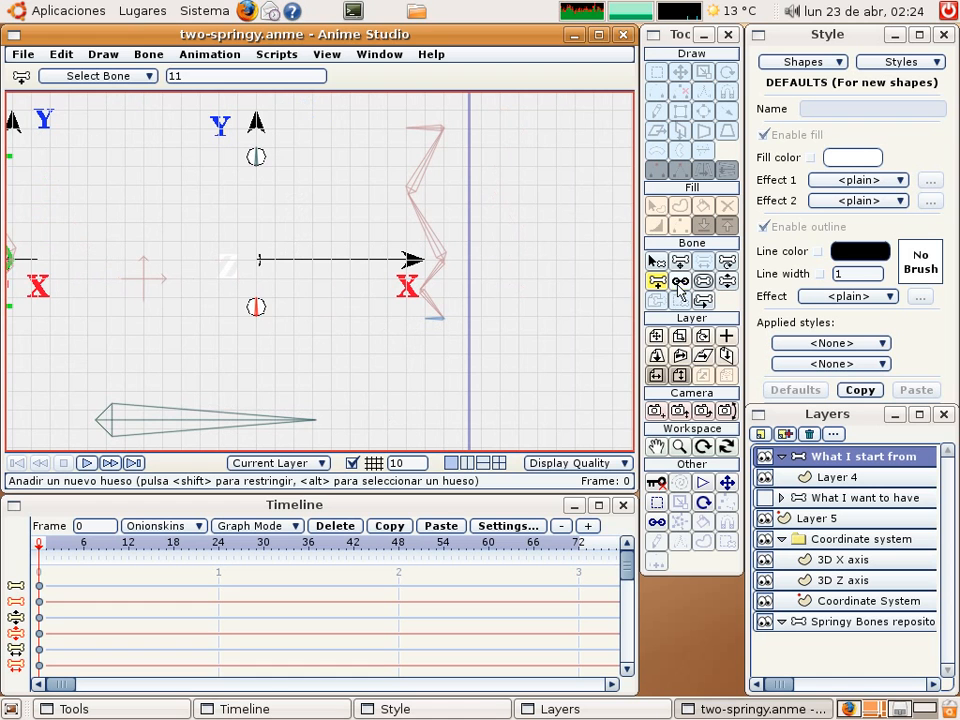
# - Offset the bone to about X -0.0006, Y 0.0546, centred in the black ring
pyautogui.click(680, 281)
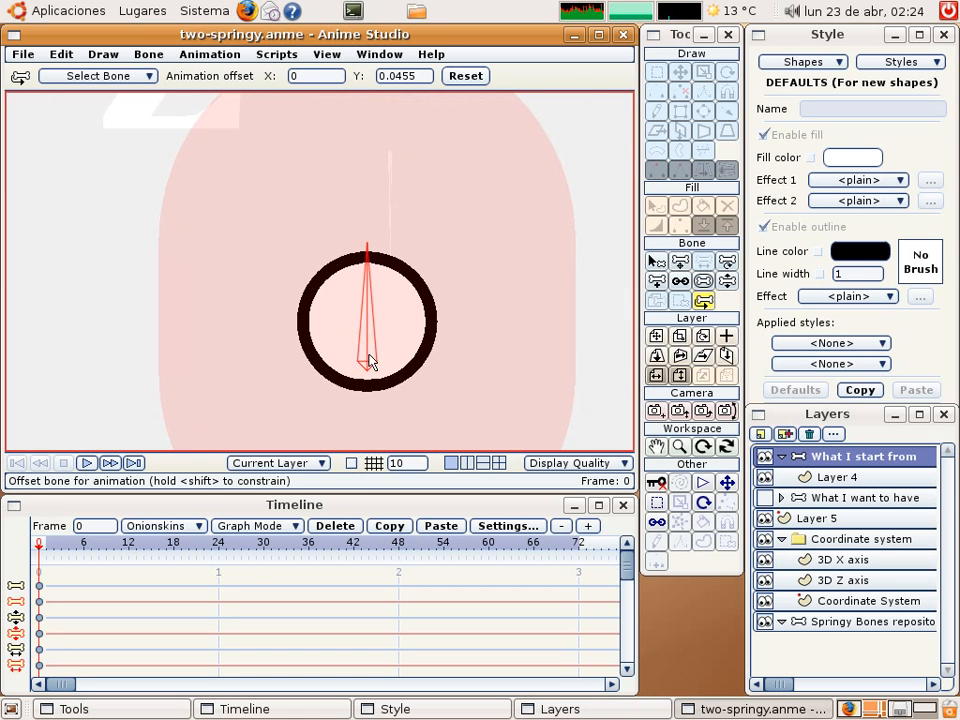
pyautogui.moveTo(368, 360); pyautogui.dragTo(370, 382)
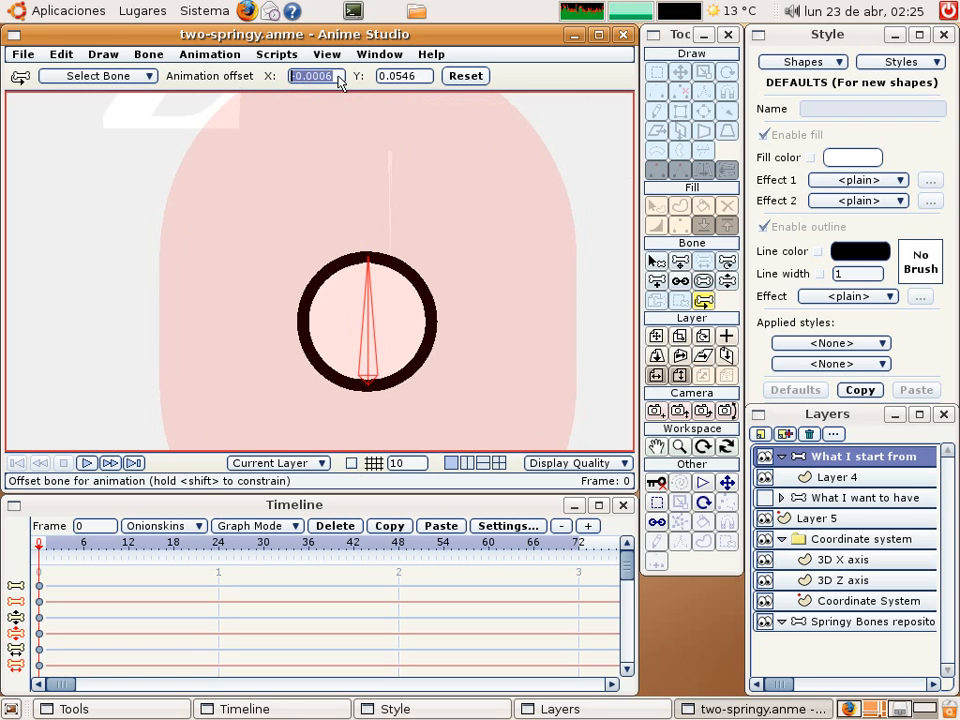
pyautogui.moveTo(228, 88)
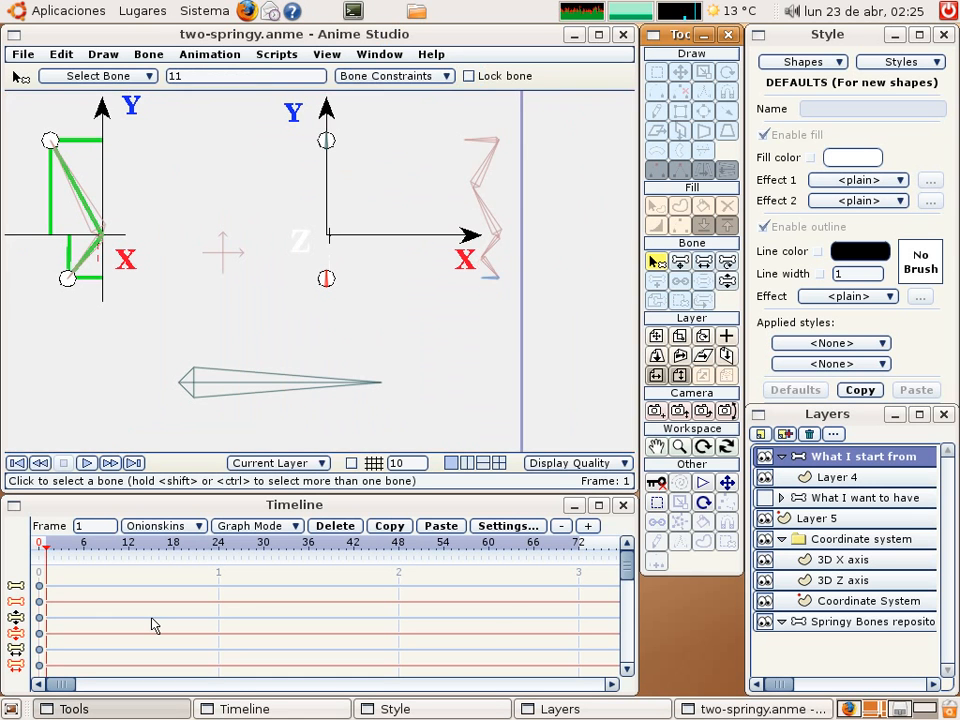
# - Return the timeline to frame 0
pyautogui.click(16, 462)
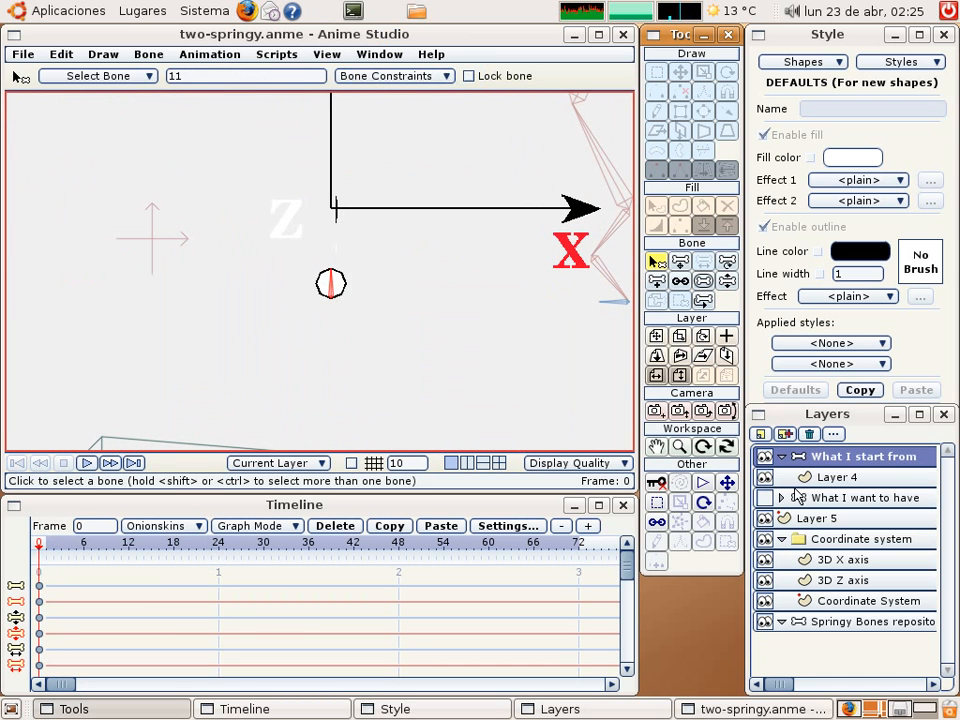
pyautogui.moveTo(385, 323)
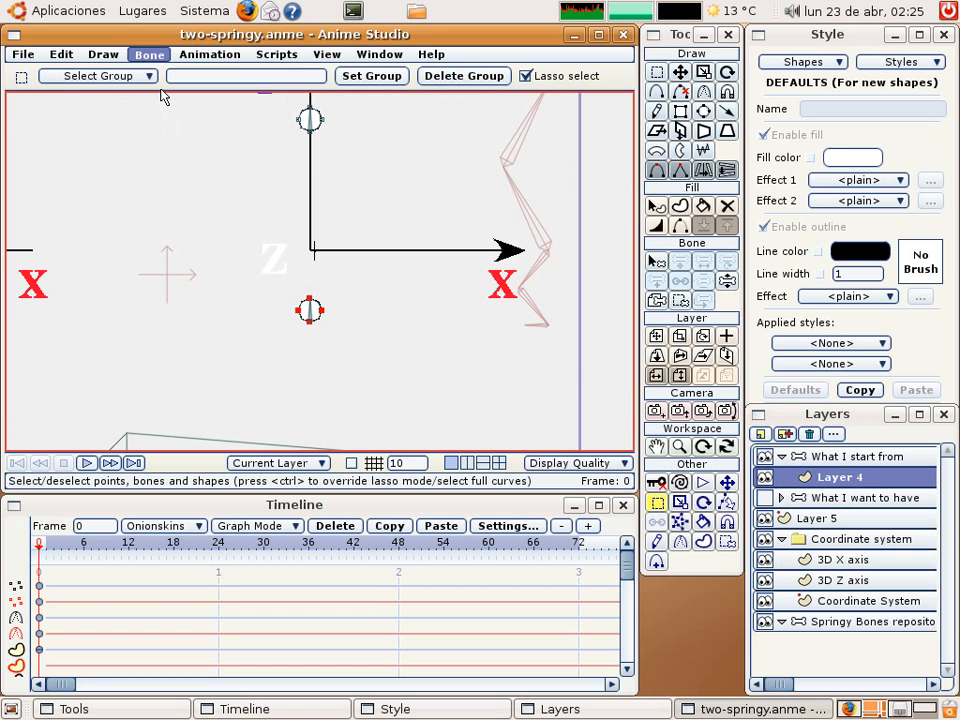
pyautogui.moveTo(375, 380)
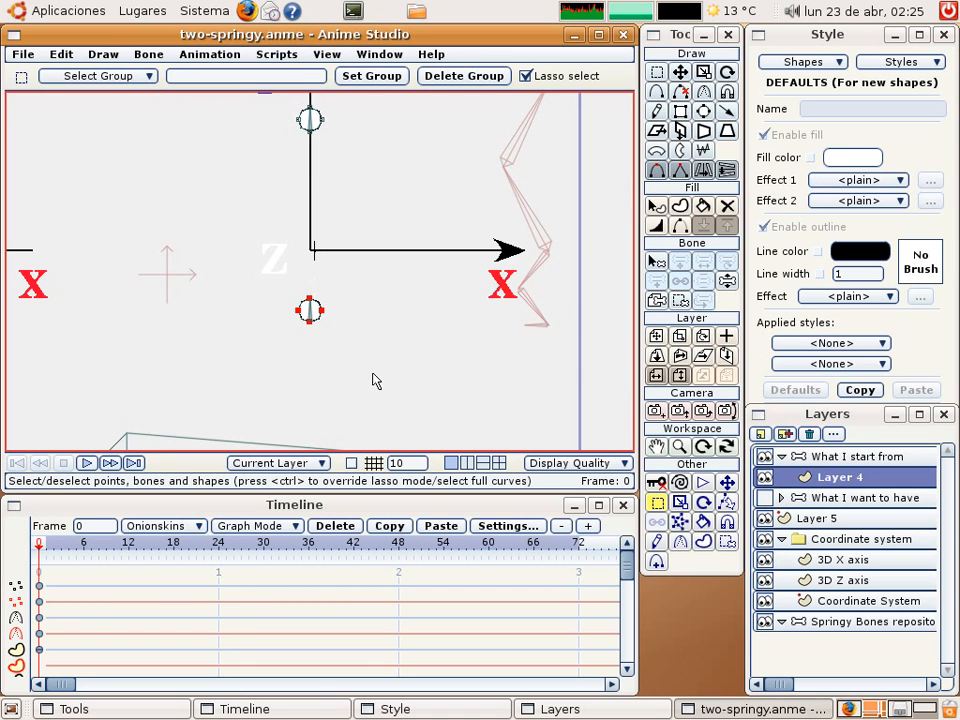